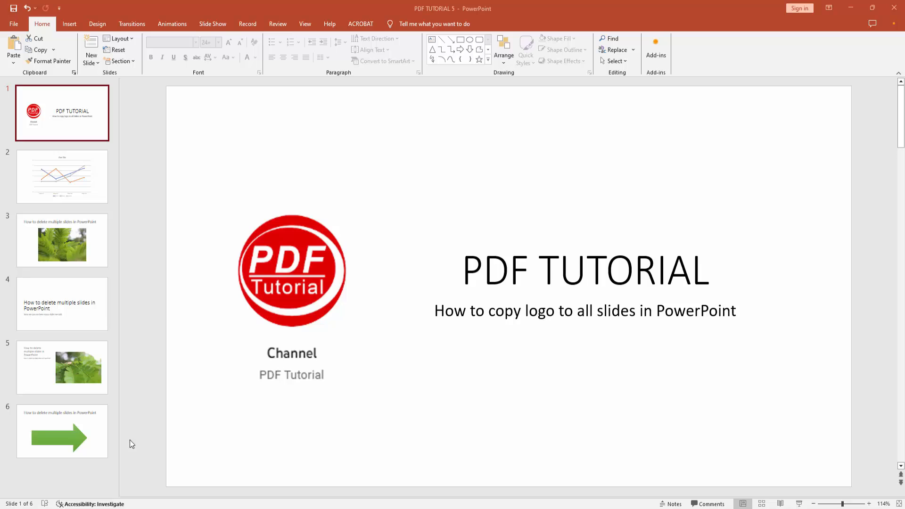
pyautogui.moveTo(107, 418)
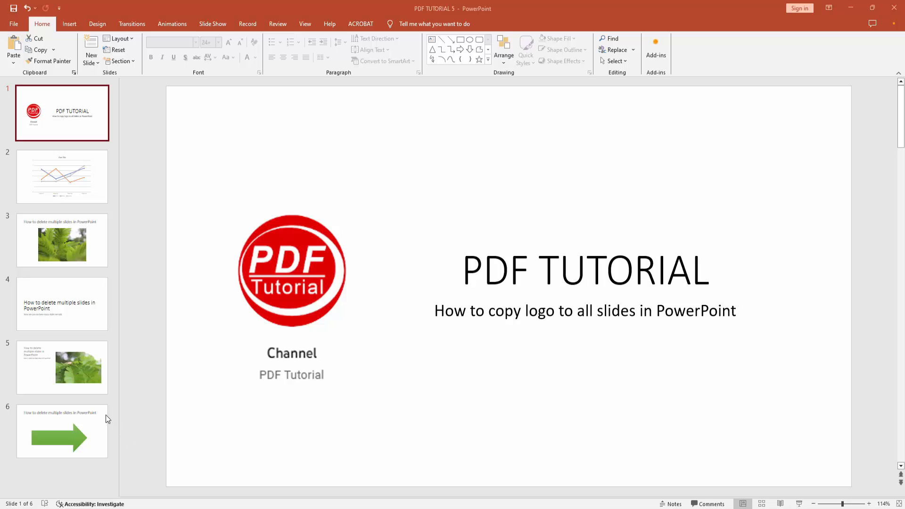
# Step: View slide 6 with the green arrow, then return to the title slide
pyautogui.click(62, 241)
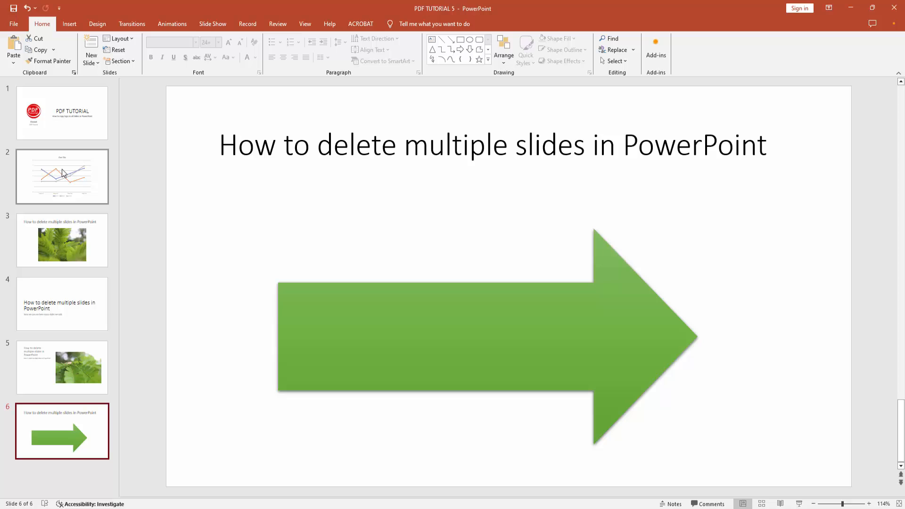
pyautogui.moveTo(64, 173)
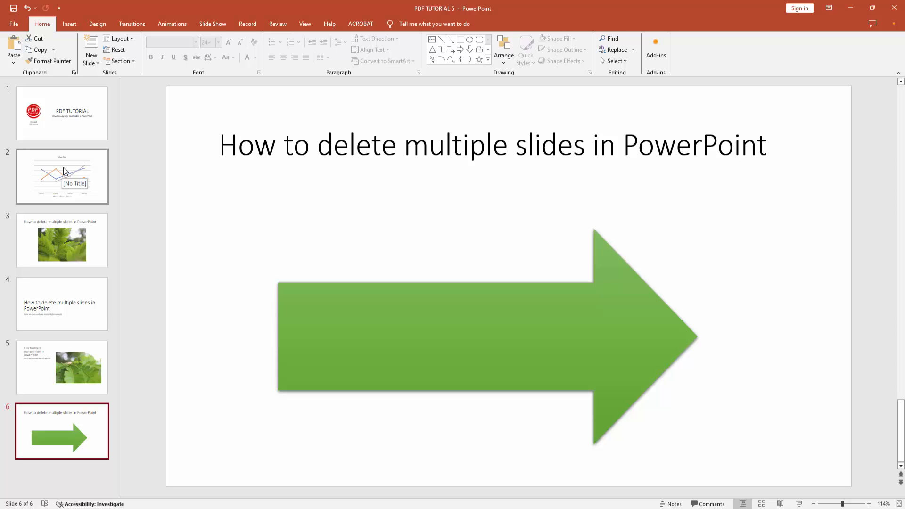
pyautogui.moveTo(53, 149)
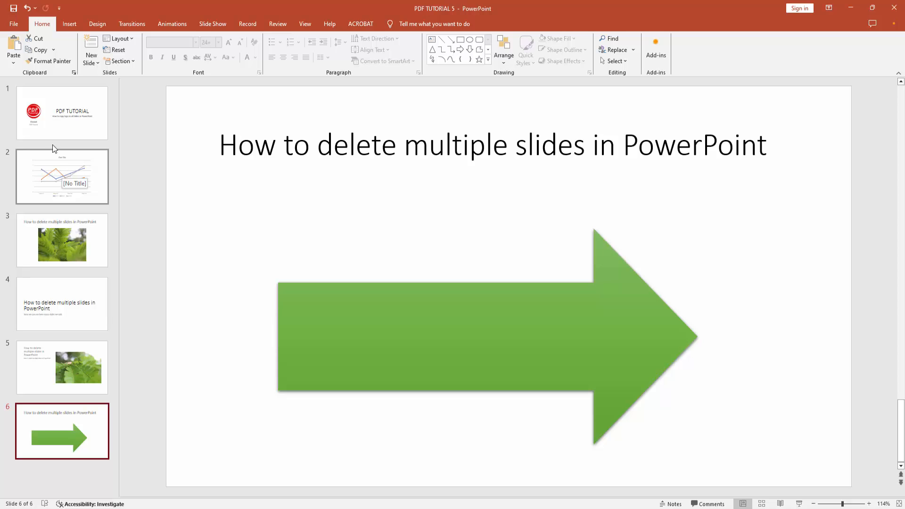
pyautogui.click(61, 113)
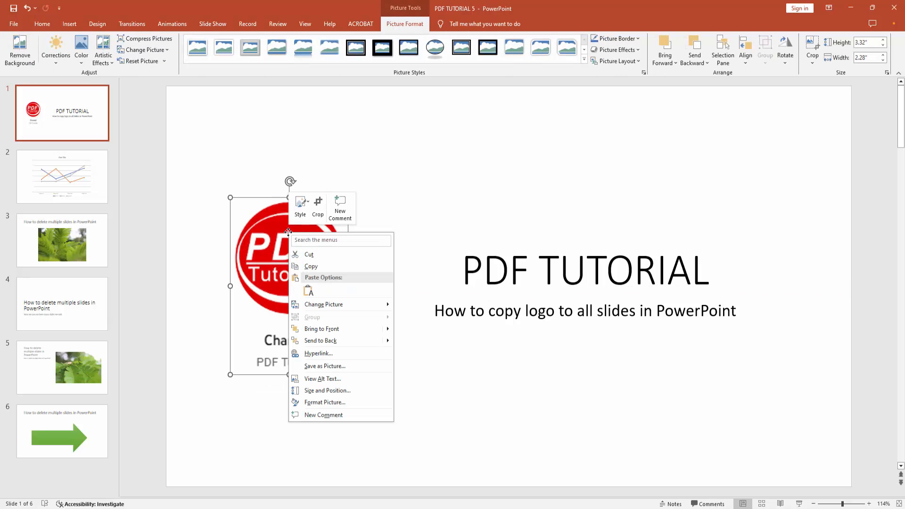
# Step: Copy the red PDF Tutorial logo with its Channel caption and select the slot after slide 6
pyautogui.click(311, 266)
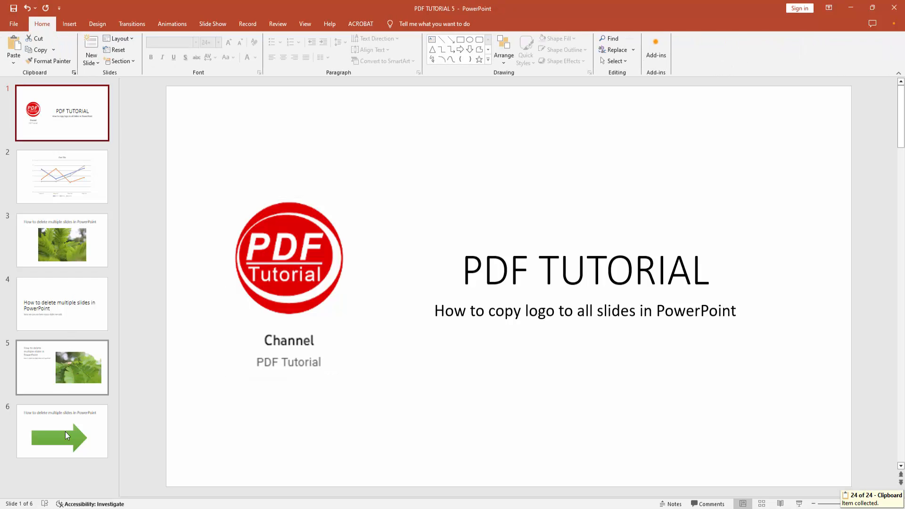
pyautogui.click(62, 432)
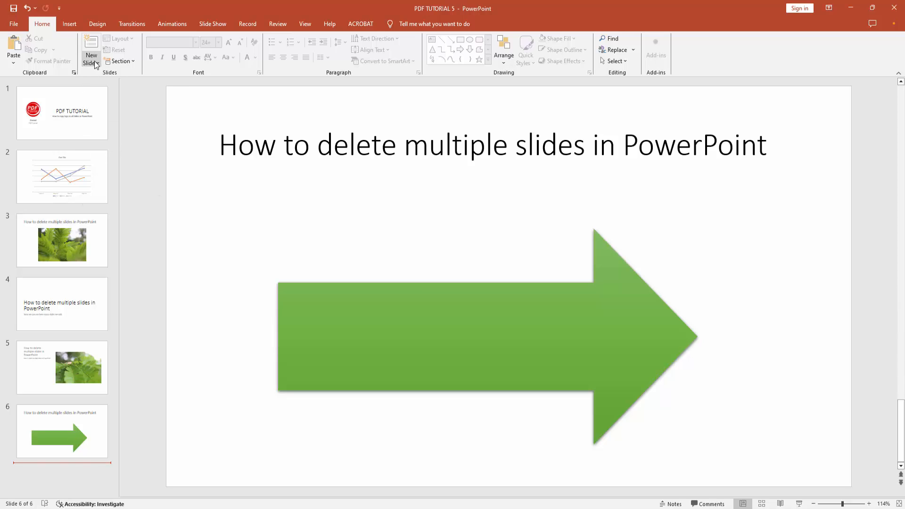
# Step: Insert a blank slide 7 and paste the PDF Tutorial logo and Channel caption onto it
pyautogui.click(91, 52)
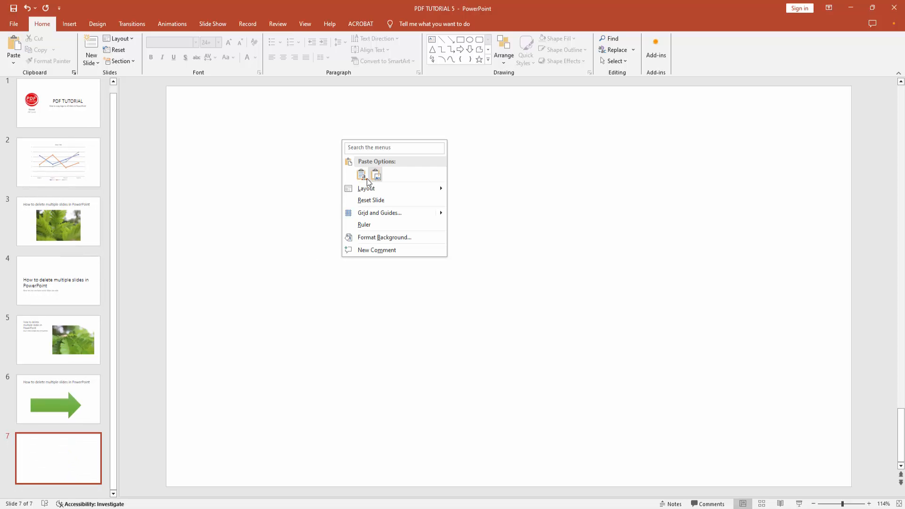
pyautogui.click(361, 175)
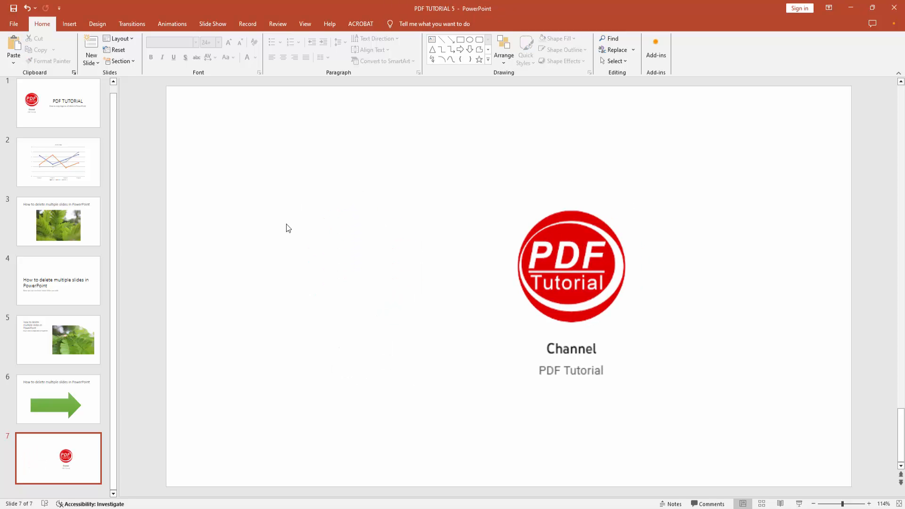
pyautogui.click(58, 110)
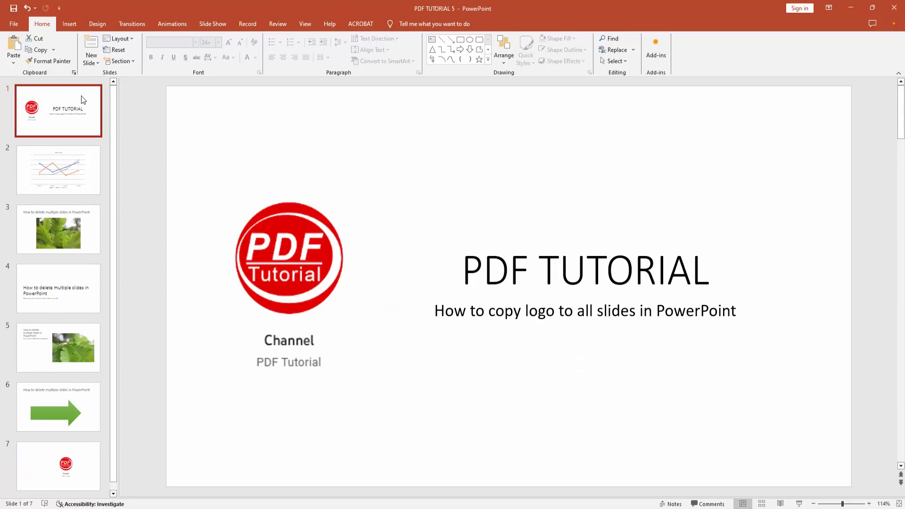
pyautogui.click(58, 288)
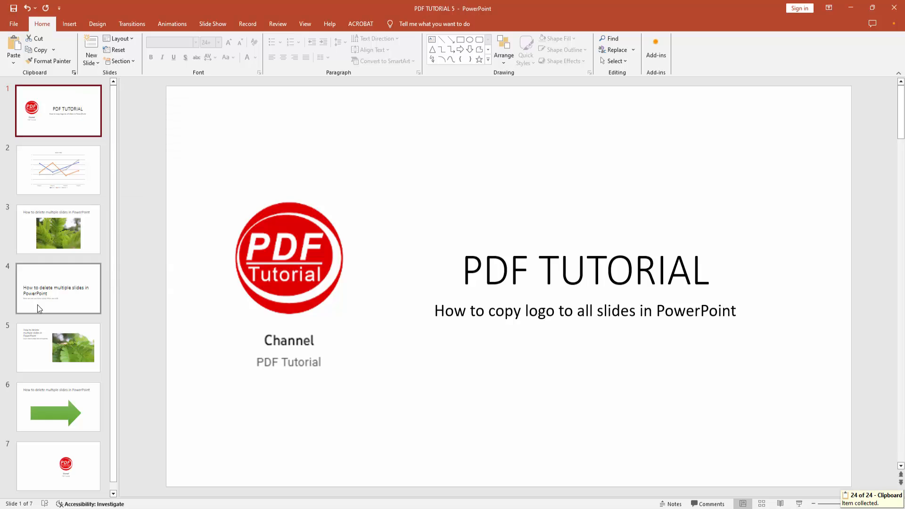
pyautogui.click(58, 458)
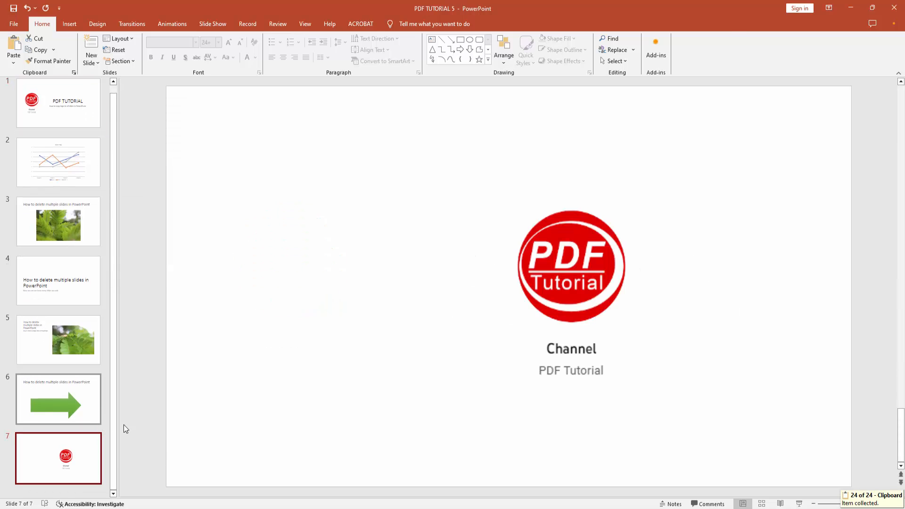